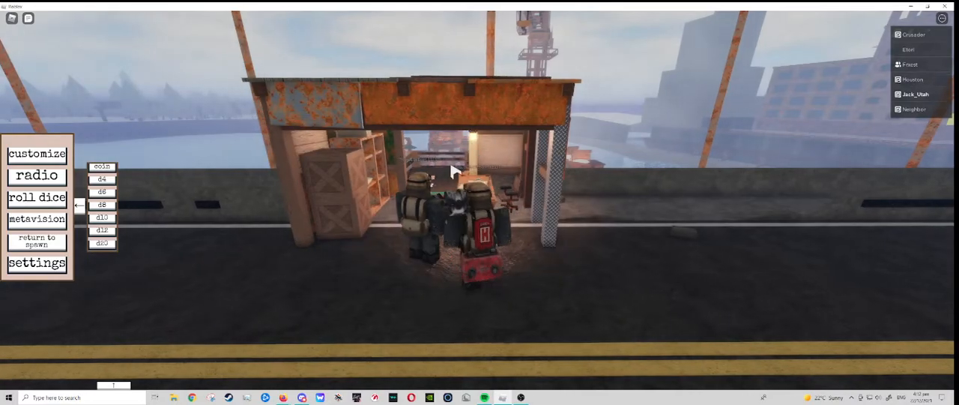
# Turn part shadows back on in the settings panel, then reopen and close the panel
pyautogui.click(36, 263)
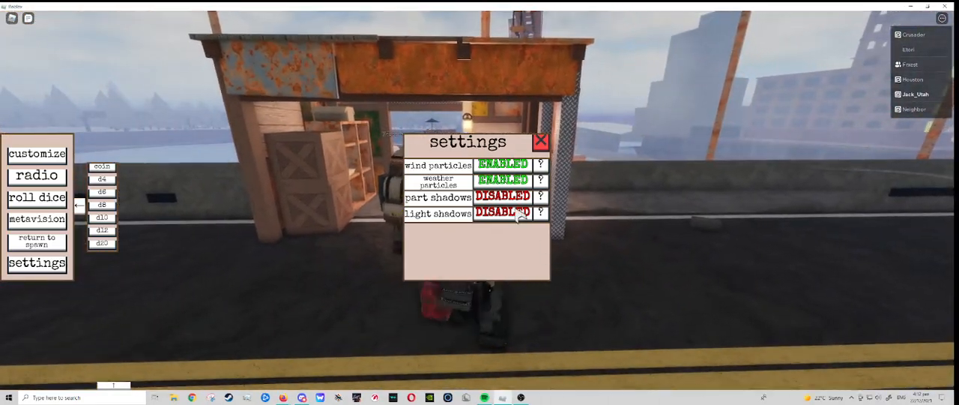
pyautogui.click(502, 196)
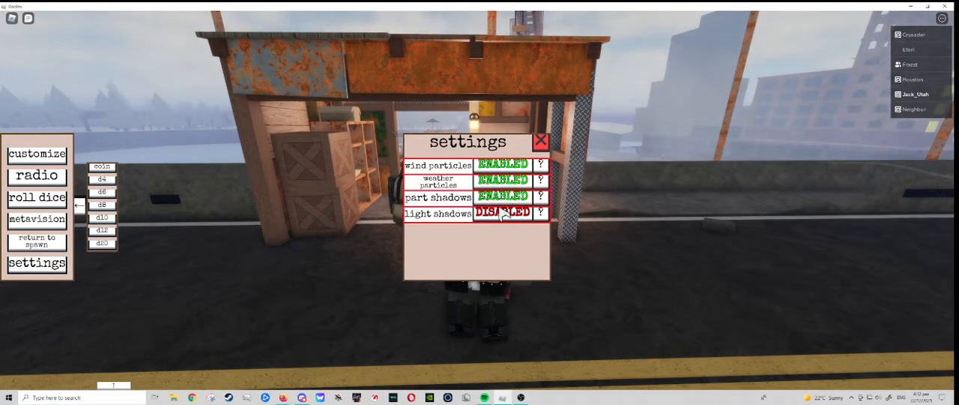
pyautogui.click(541, 143)
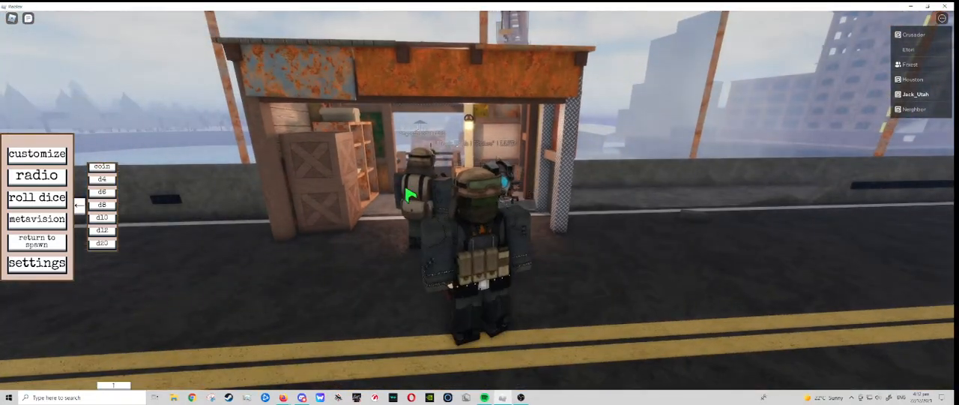
pyautogui.click(37, 263)
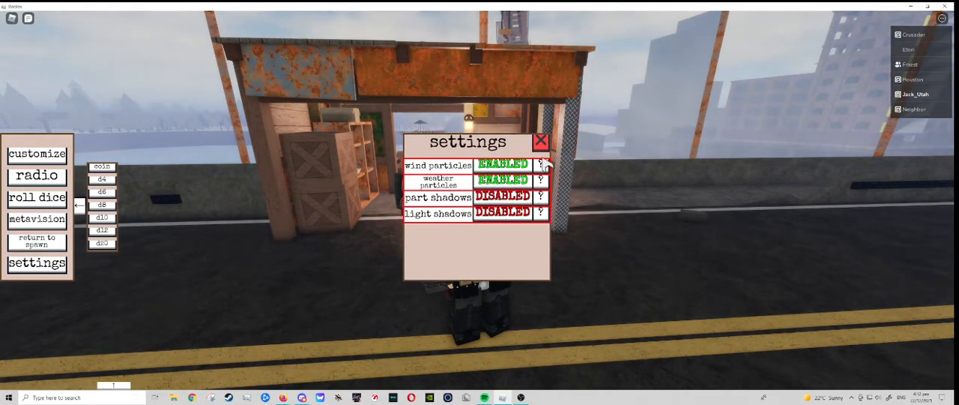
pyautogui.click(541, 142)
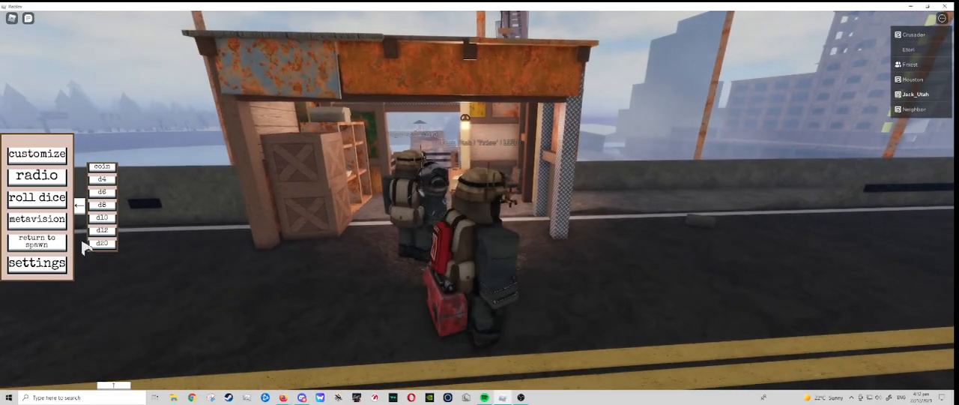
# Switch part shadows off, toggle light shadows on and back off, and return to the game
pyautogui.click(36, 263)
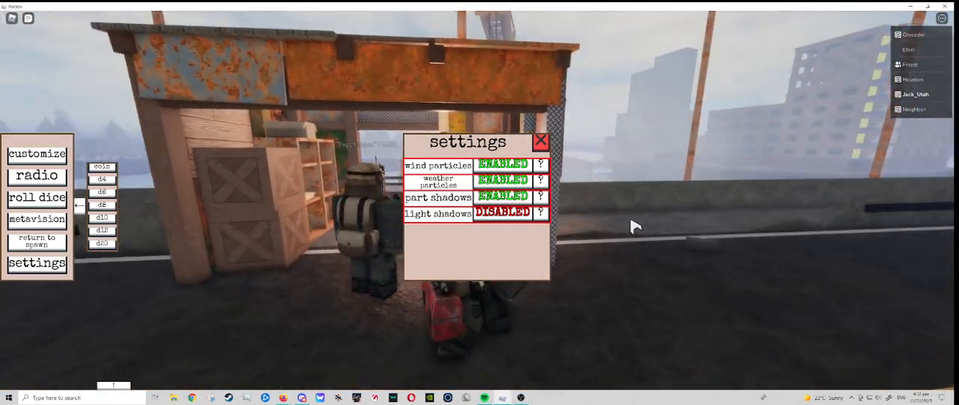
pyautogui.click(502, 196)
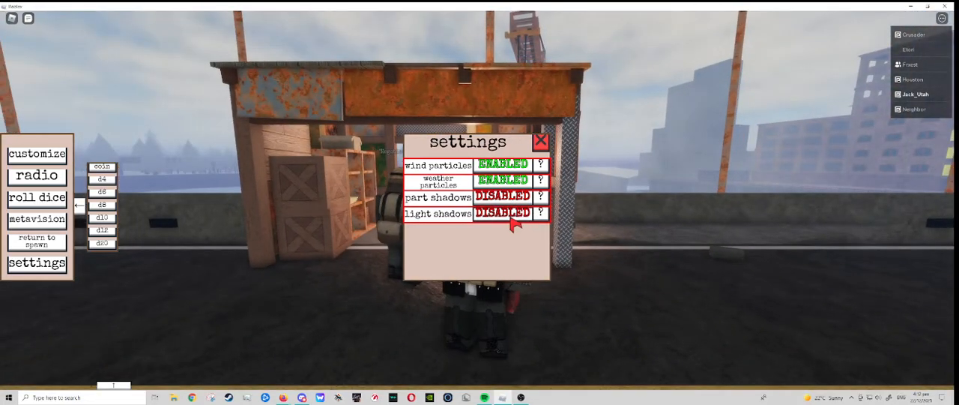
pyautogui.click(502, 213)
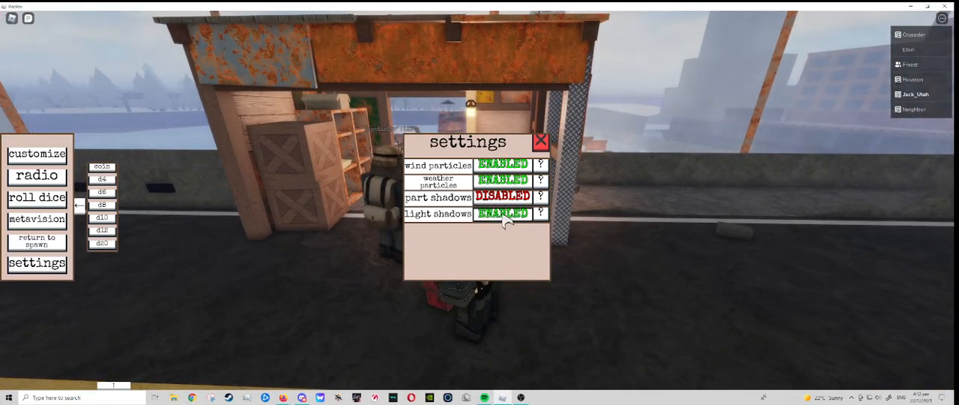
pyautogui.click(501, 214)
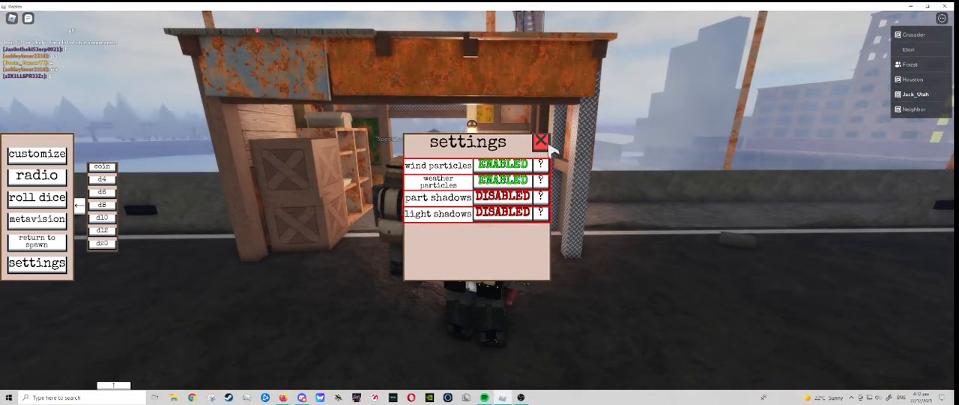
pyautogui.click(541, 141)
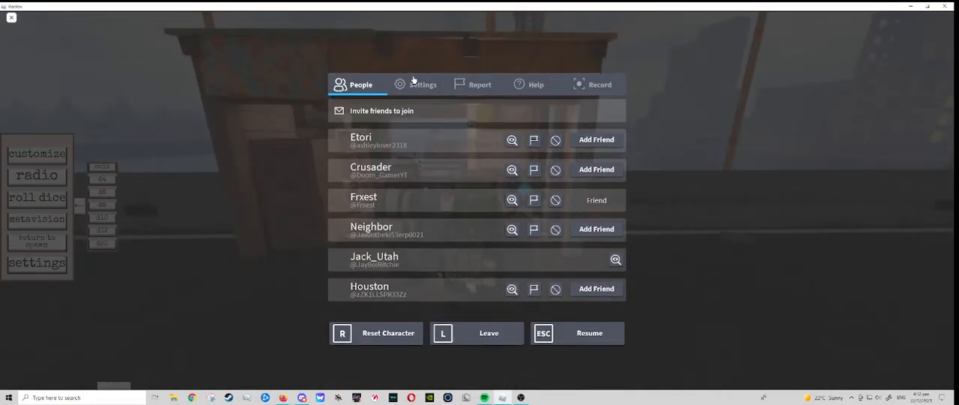
pyautogui.click(422, 84)
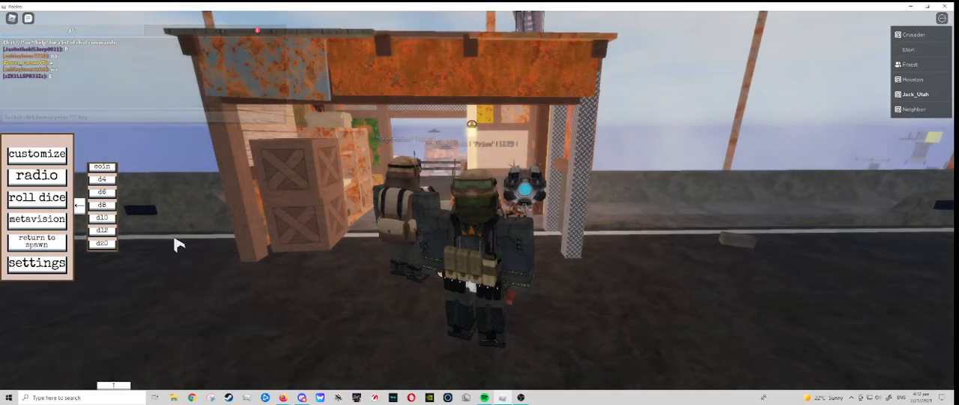
# Disable both light shadows and part shadows again and close the settings panel
pyautogui.click(37, 263)
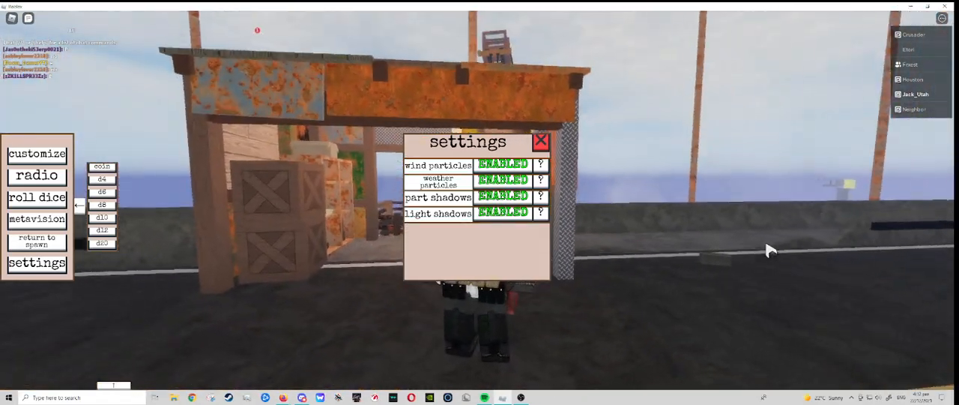
pyautogui.click(502, 213)
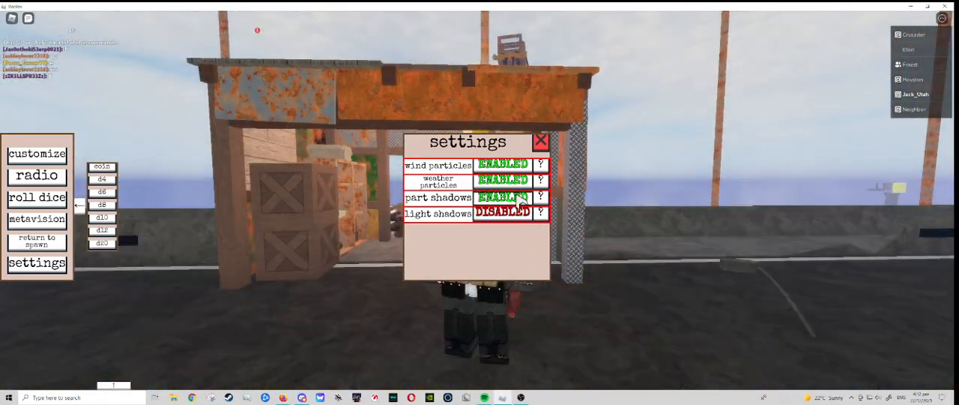
pyautogui.click(502, 196)
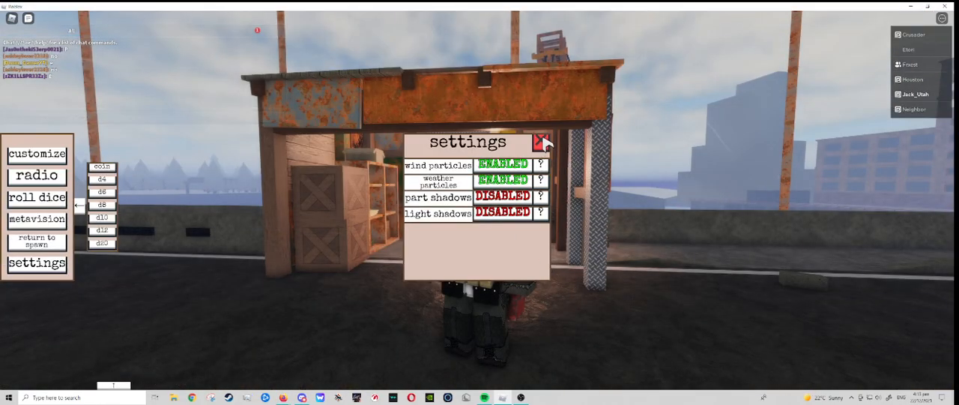
pyautogui.click(543, 142)
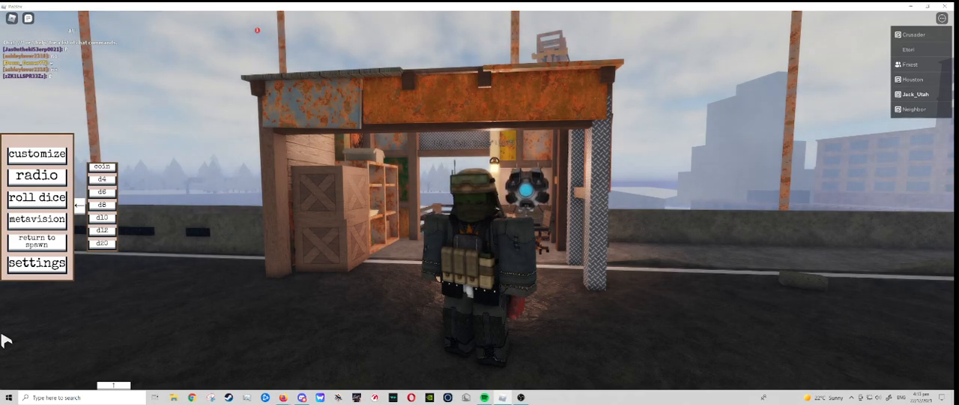